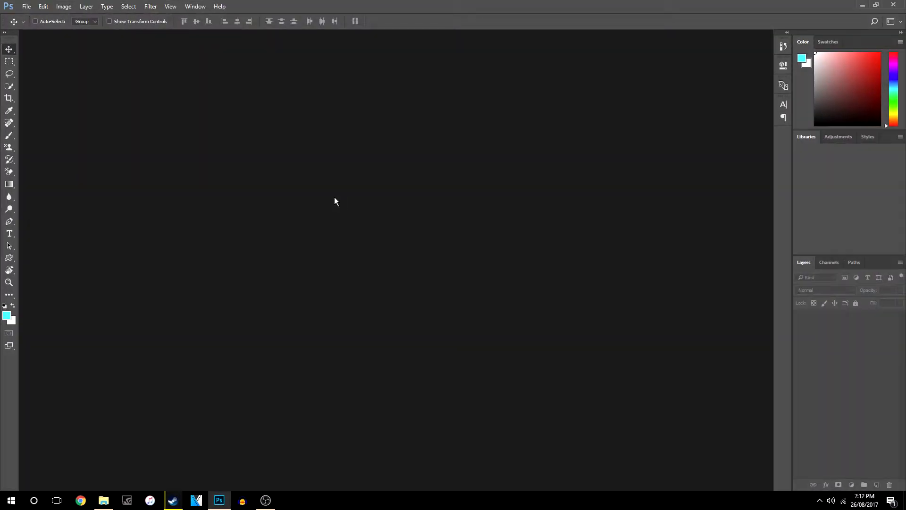
Step: Open the banana image from the Desktop via File > Open
left_click(26, 6)
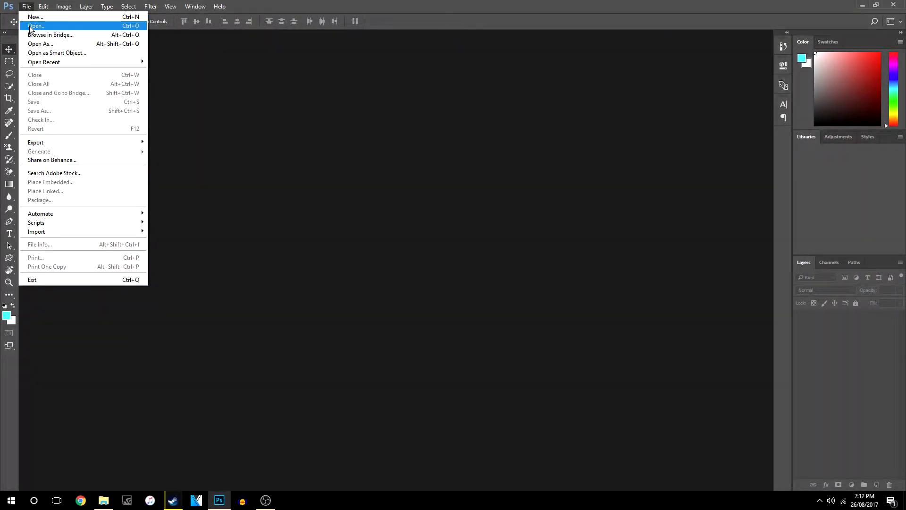
left_click(36, 26)
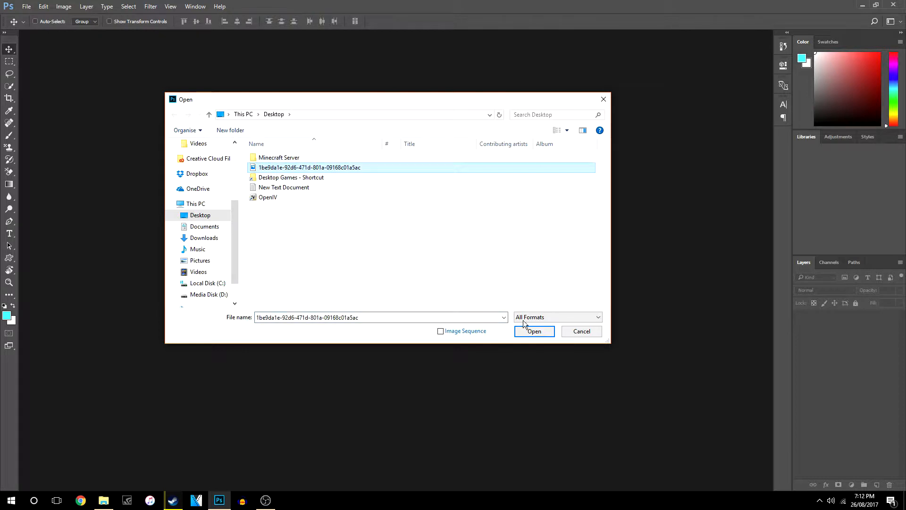
left_click(534, 332)
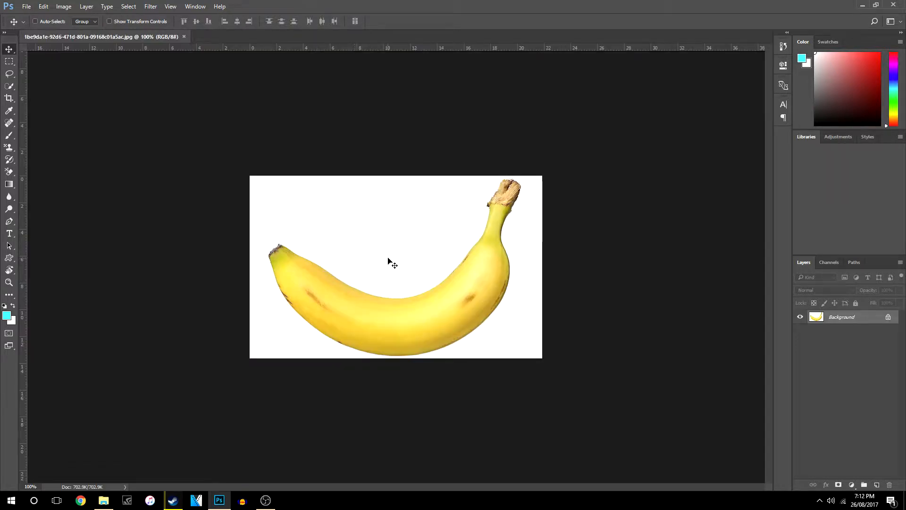
mouse_move(409, 280)
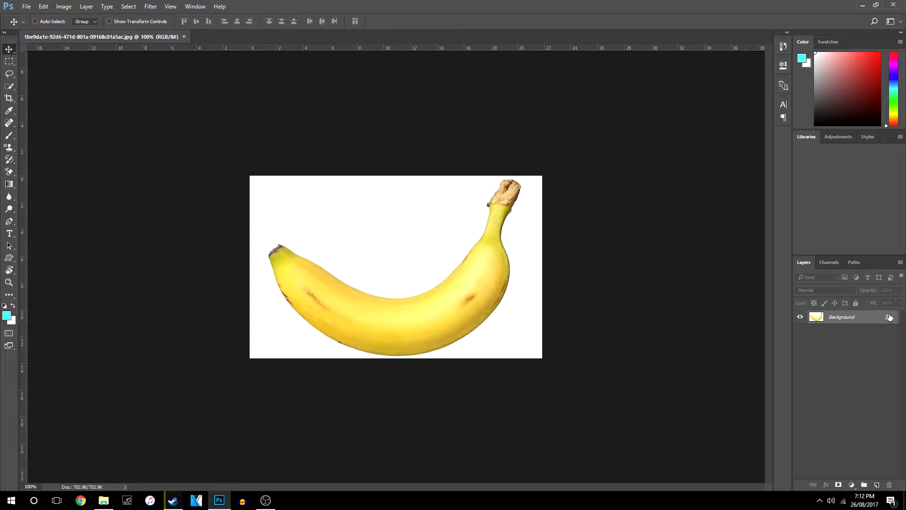
Step: Unlock the Background layer, converting it to Layer 0
double_click(842, 316)
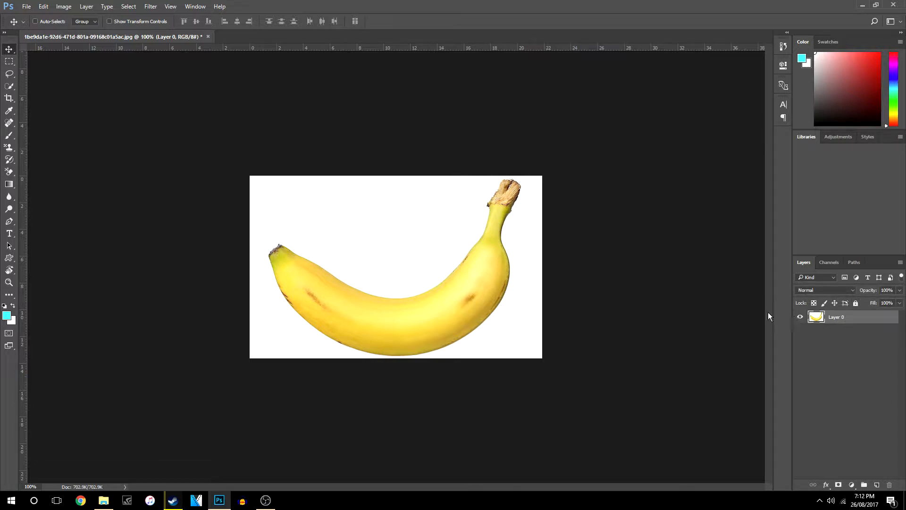
mouse_move(203, 242)
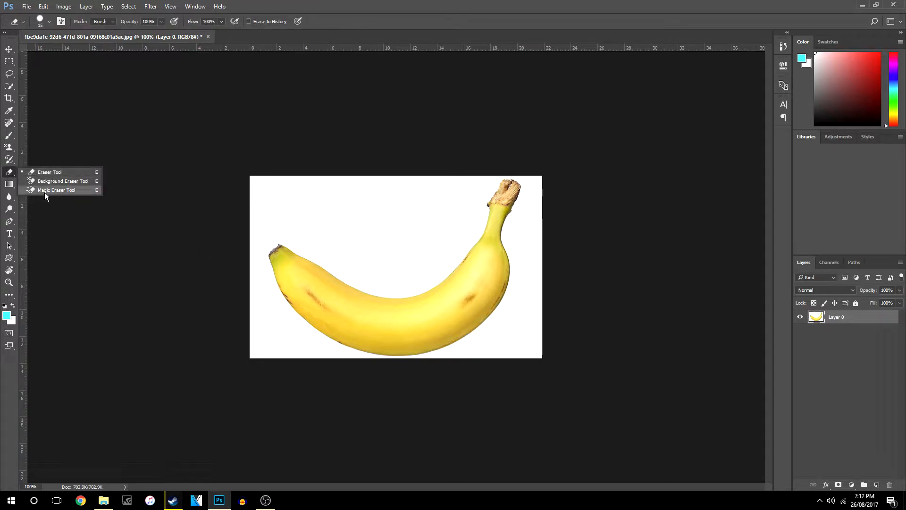
Step: Erase the banana's white background with a single Magic Eraser Tool click
left_click(56, 190)
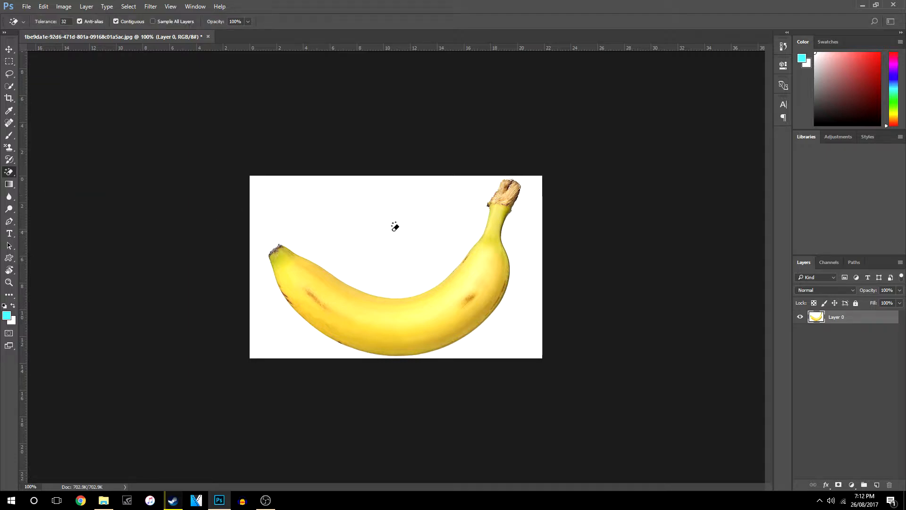
mouse_move(394, 219)
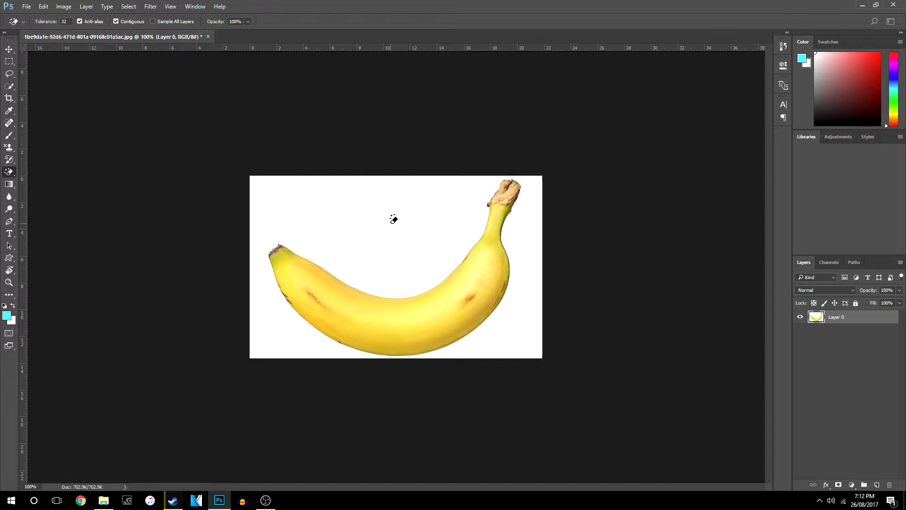
mouse_move(381, 217)
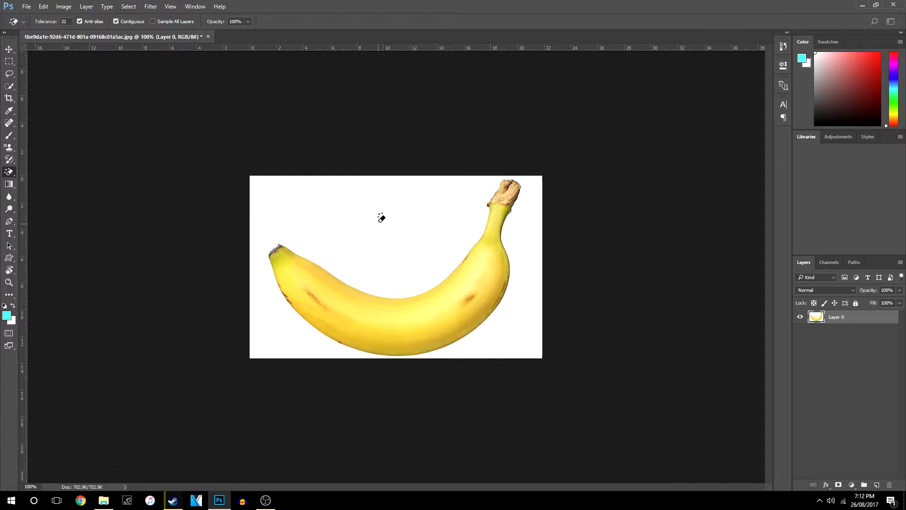
left_click(381, 219)
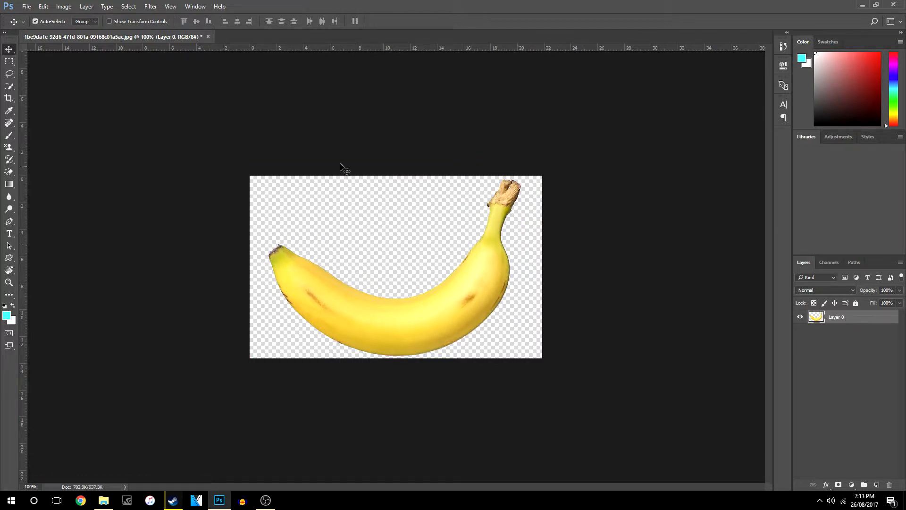
left_click(36, 21)
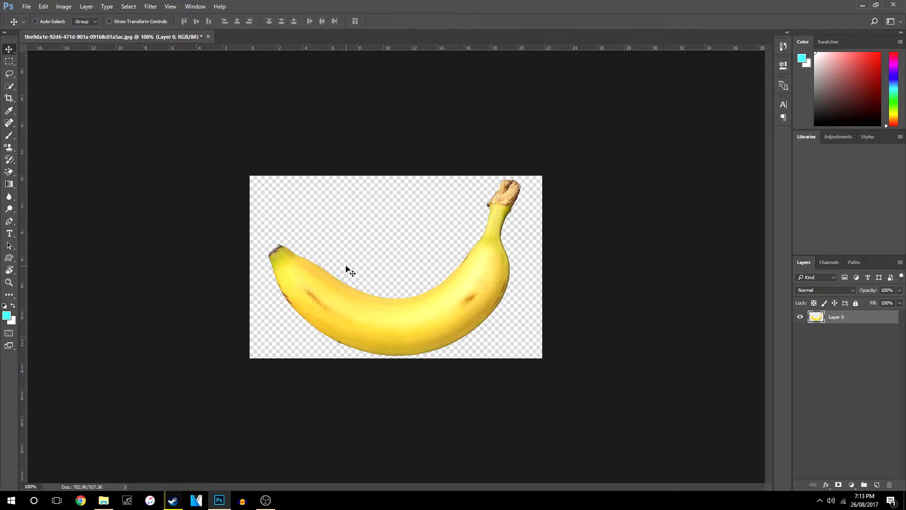
left_click(825, 289)
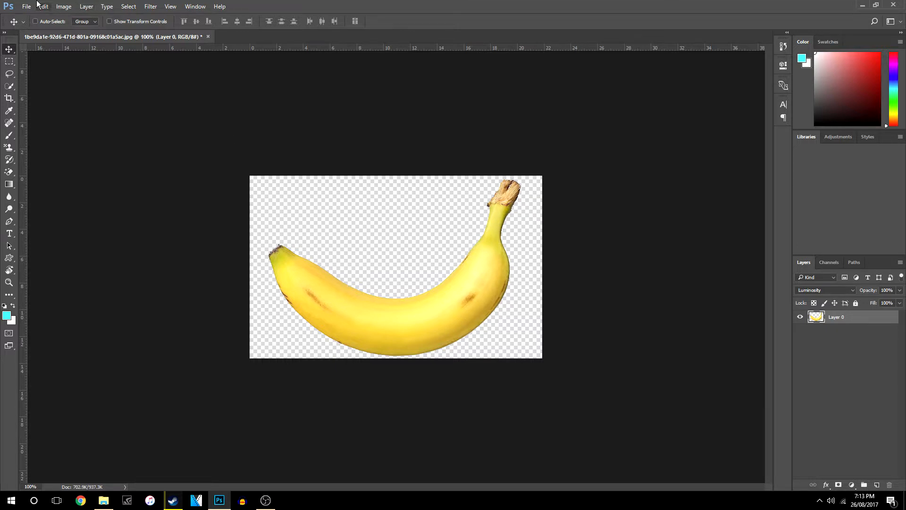
left_click(43, 6)
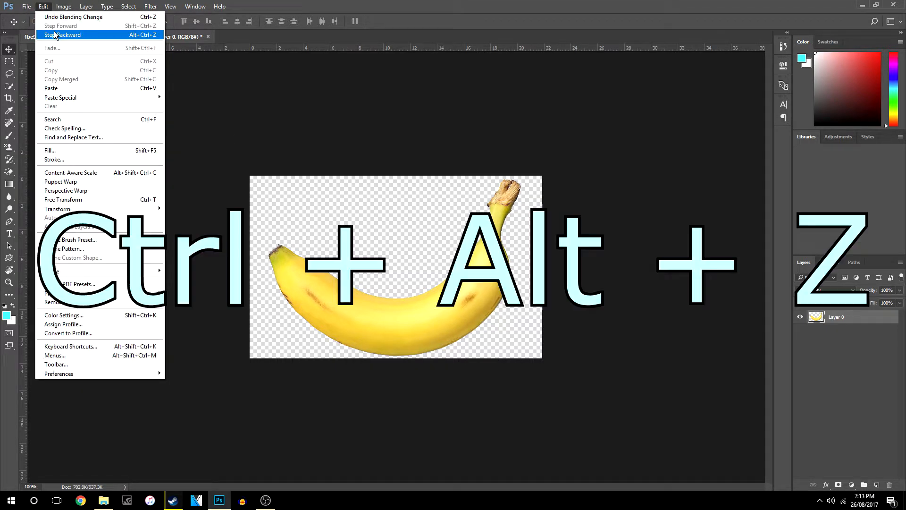
Step: Step backward repeatedly until the white background reappears behind the banana
left_click(64, 34)
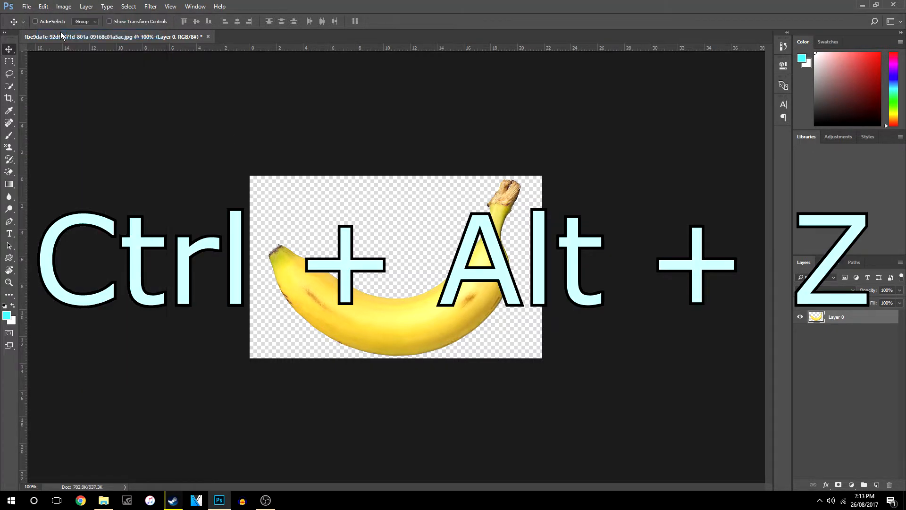
key("ctrl+alt+z")
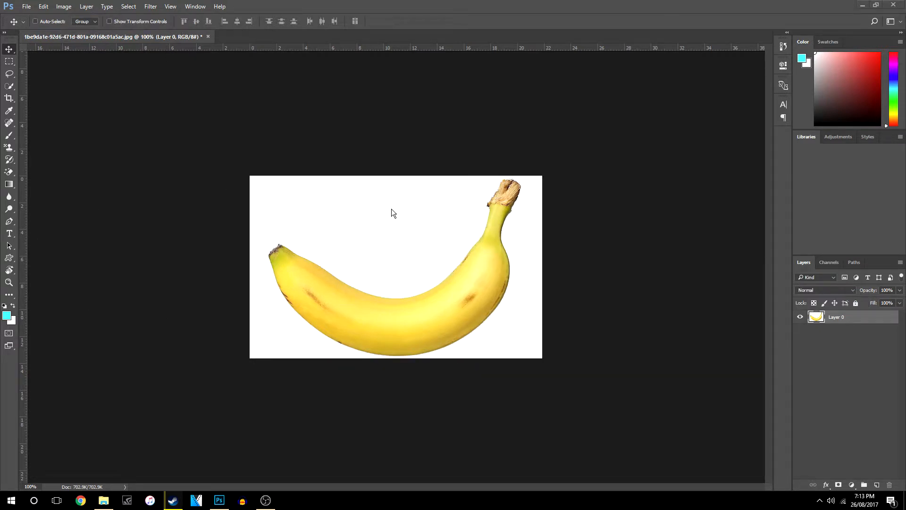
key("alt+z")
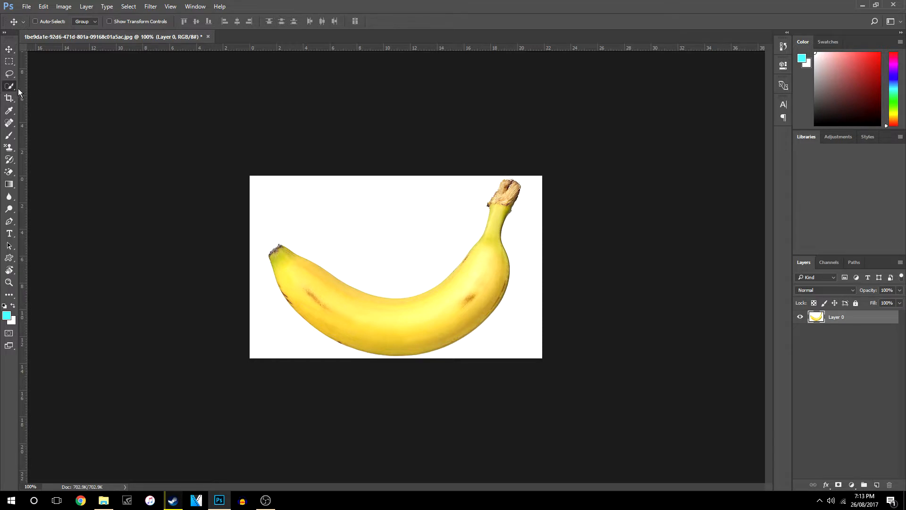
Step: Select the banana's outline with the Quick Selection Tool
left_click(9, 86)
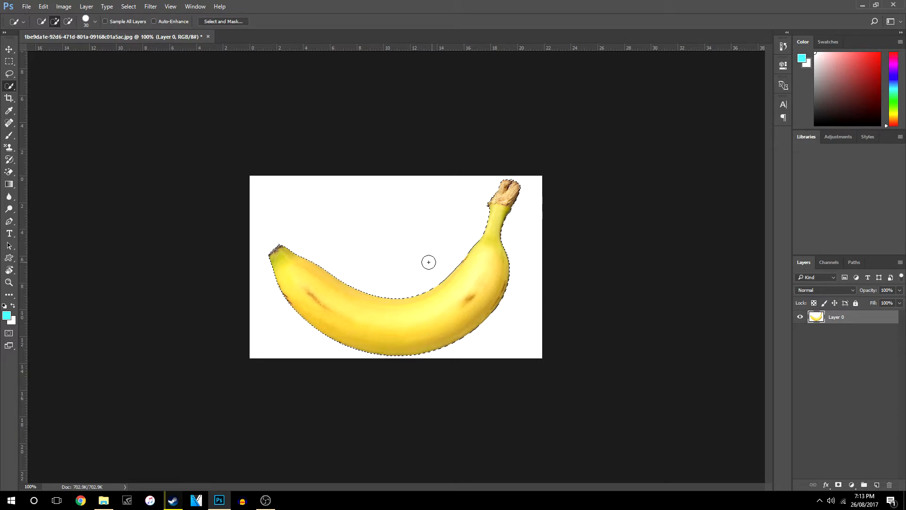
key("Delete")
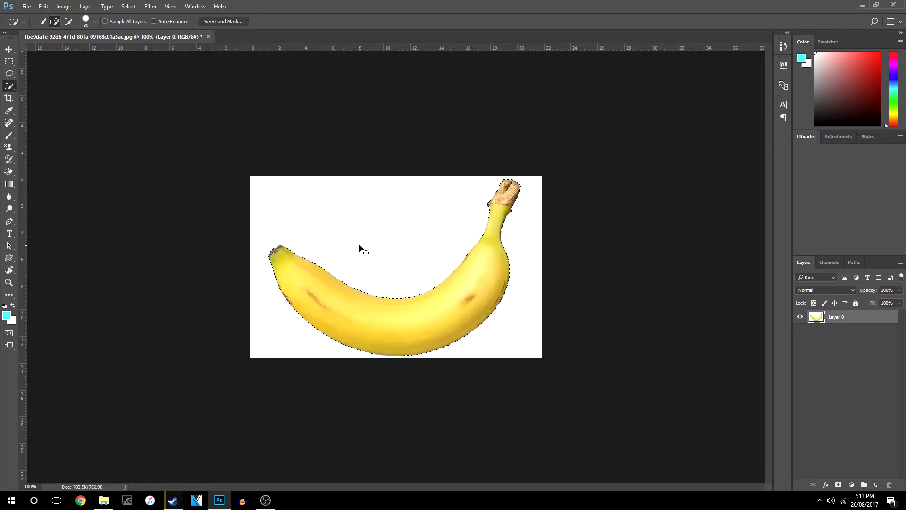
left_click(150, 6)
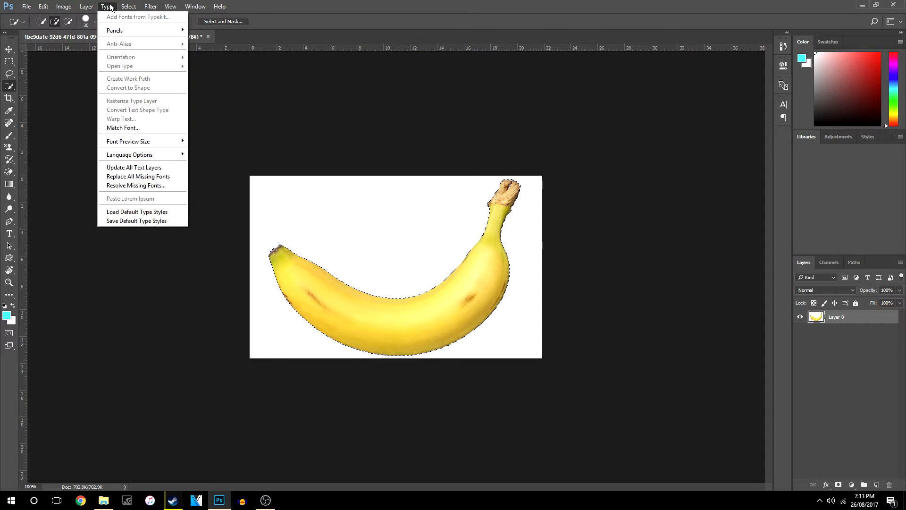
Step: Invert the banana selection with Select > Inverse to cover the white background
left_click(63, 7)
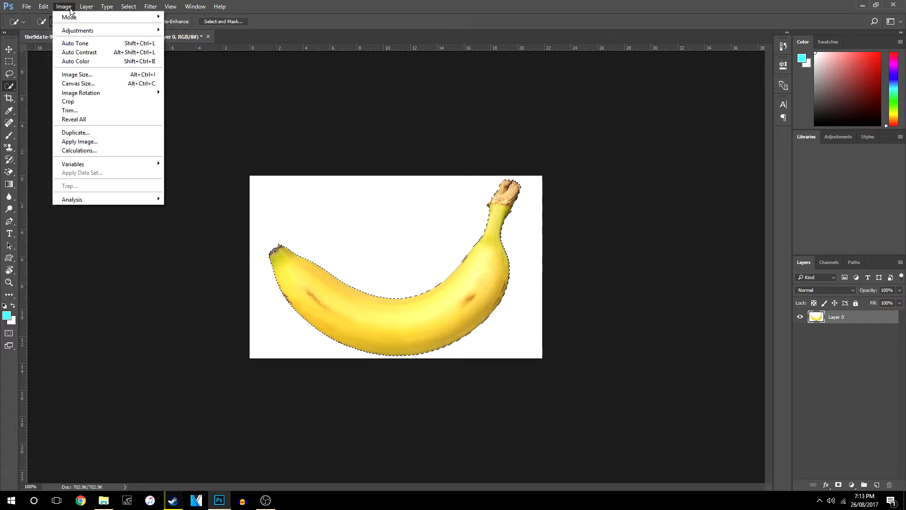
left_click(128, 6)
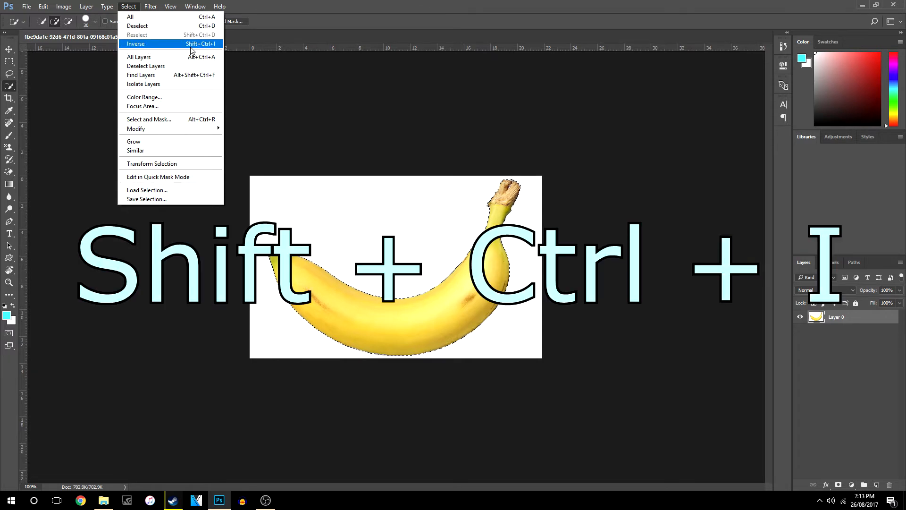
left_click(135, 43)
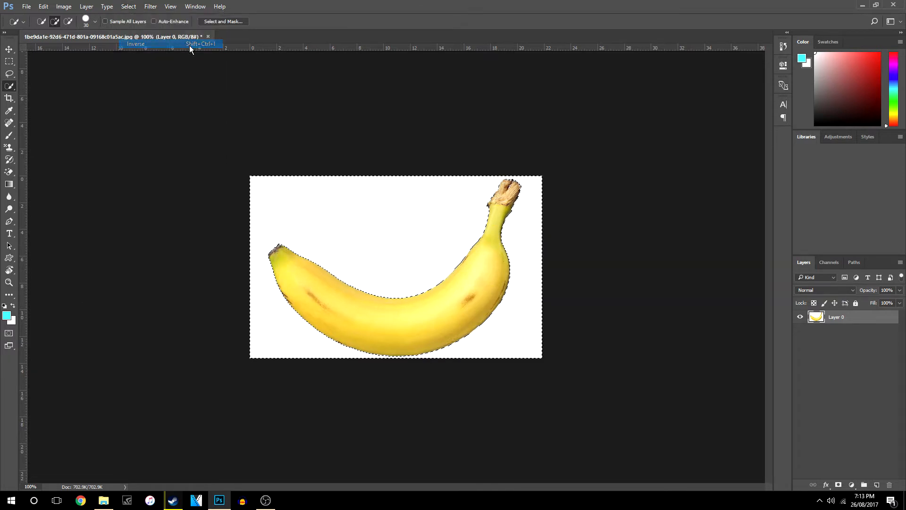
left_click(135, 43)
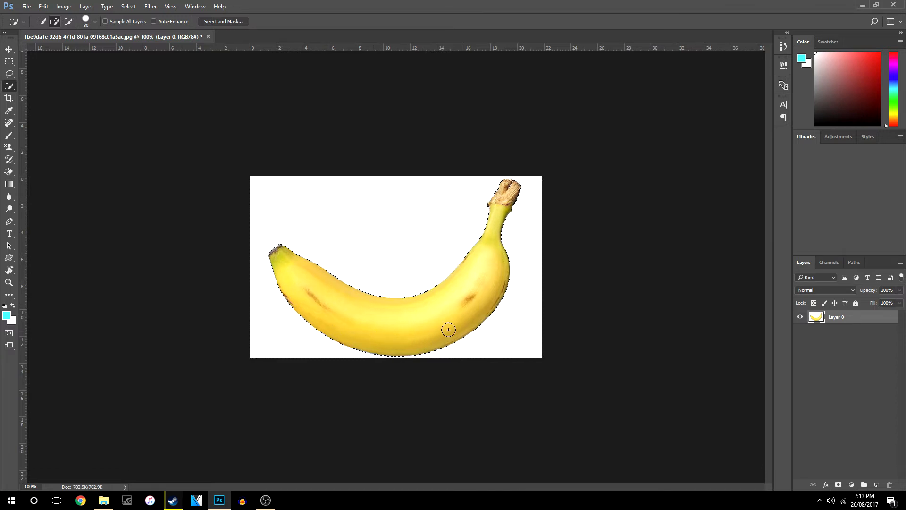